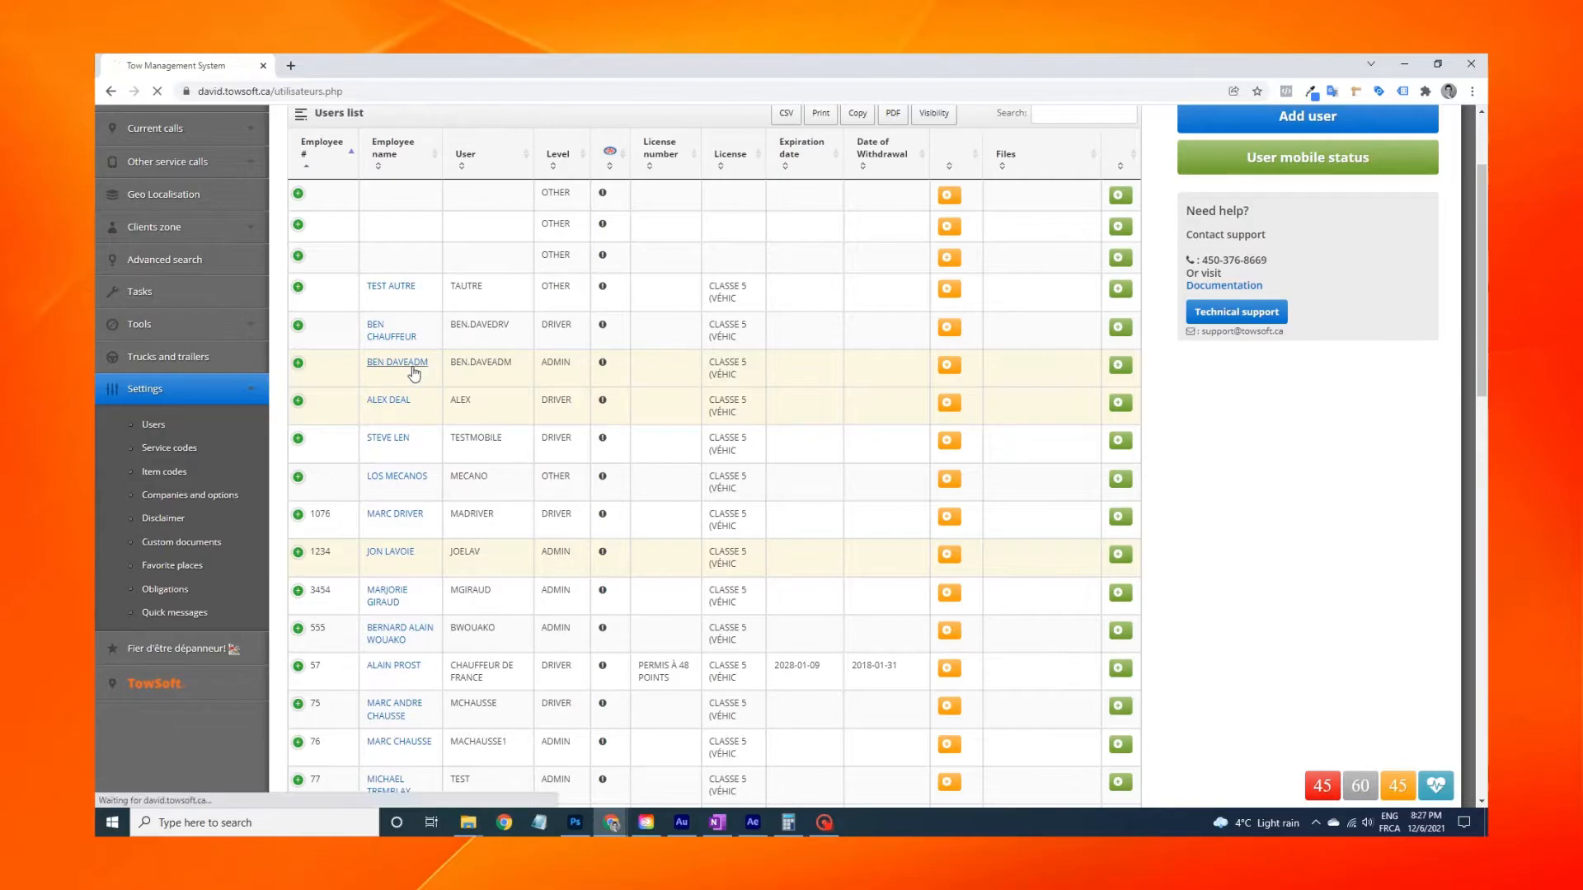
# Step: Set the employee profile's Mobile Version option to TS4
pyautogui.click(396, 362)
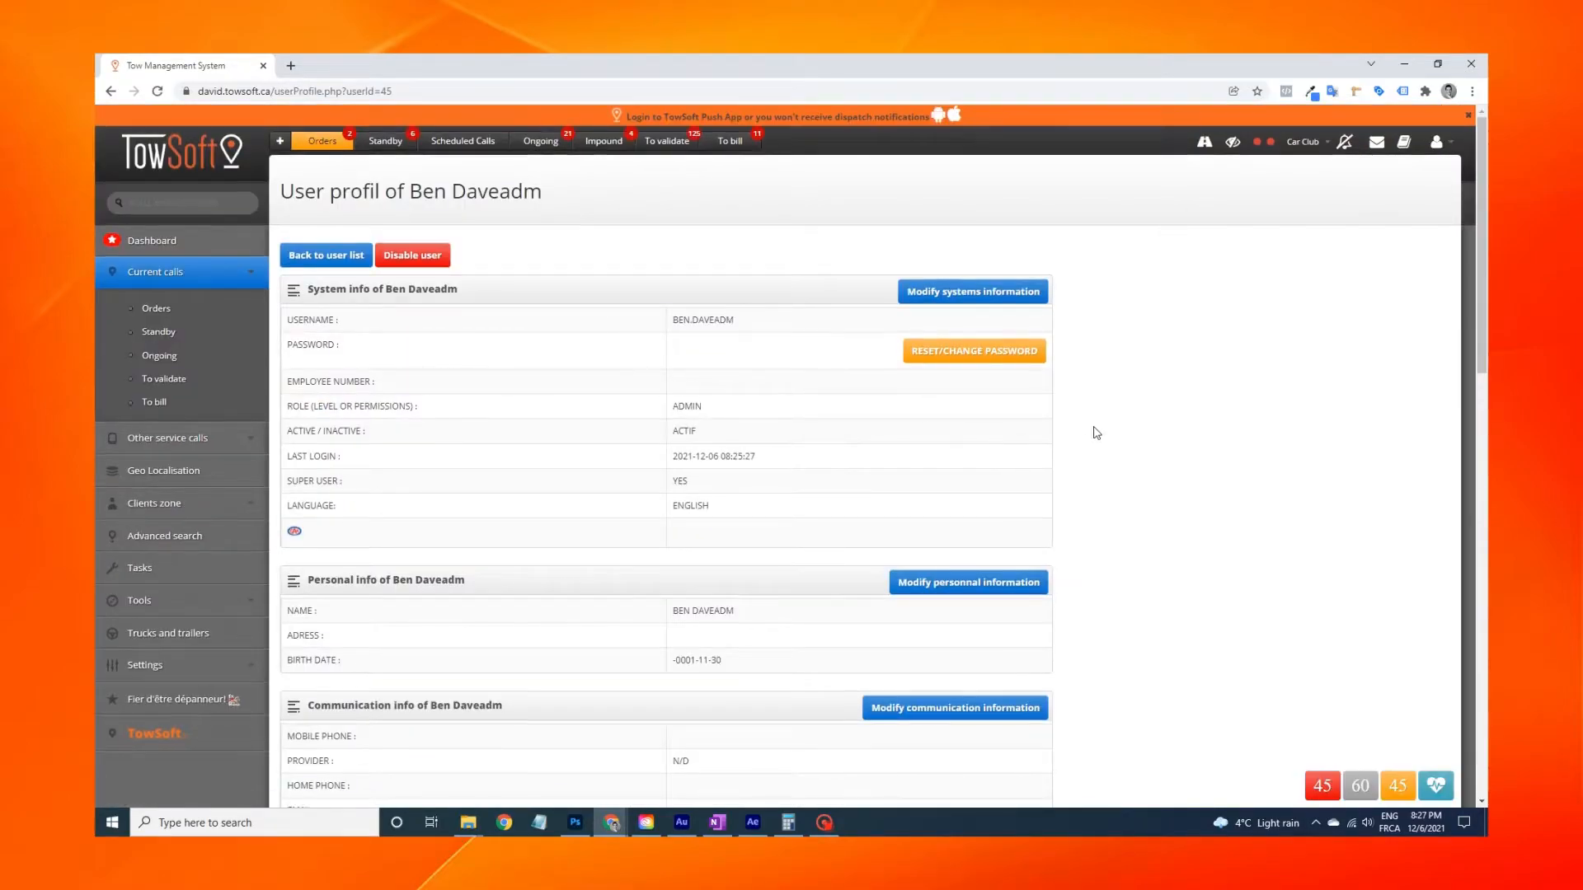
pyautogui.scroll(-3)
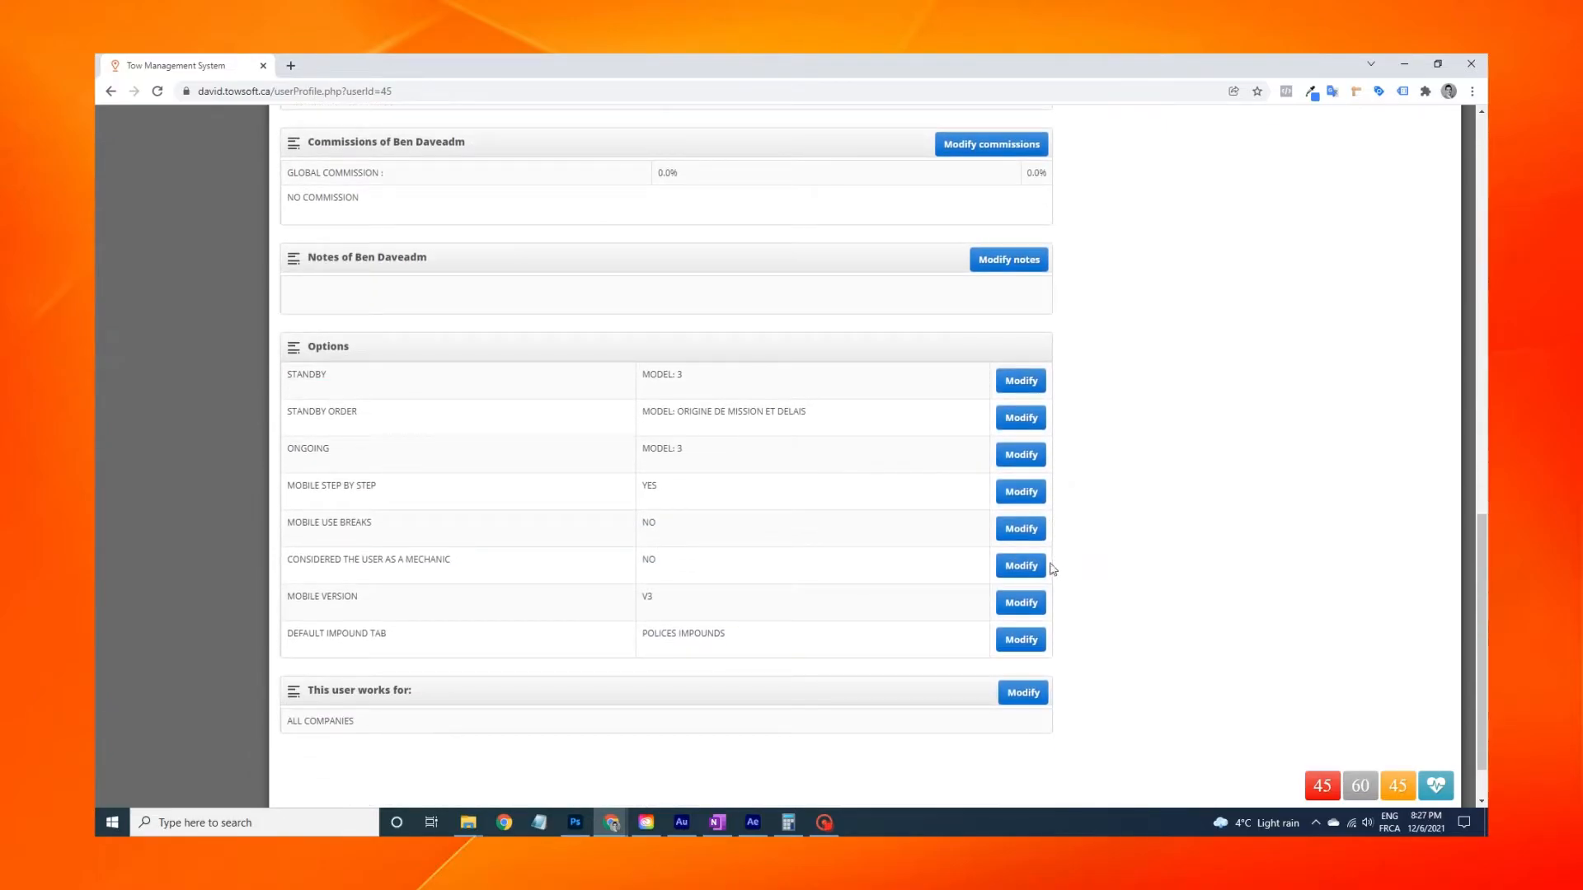
pyautogui.click(1020, 603)
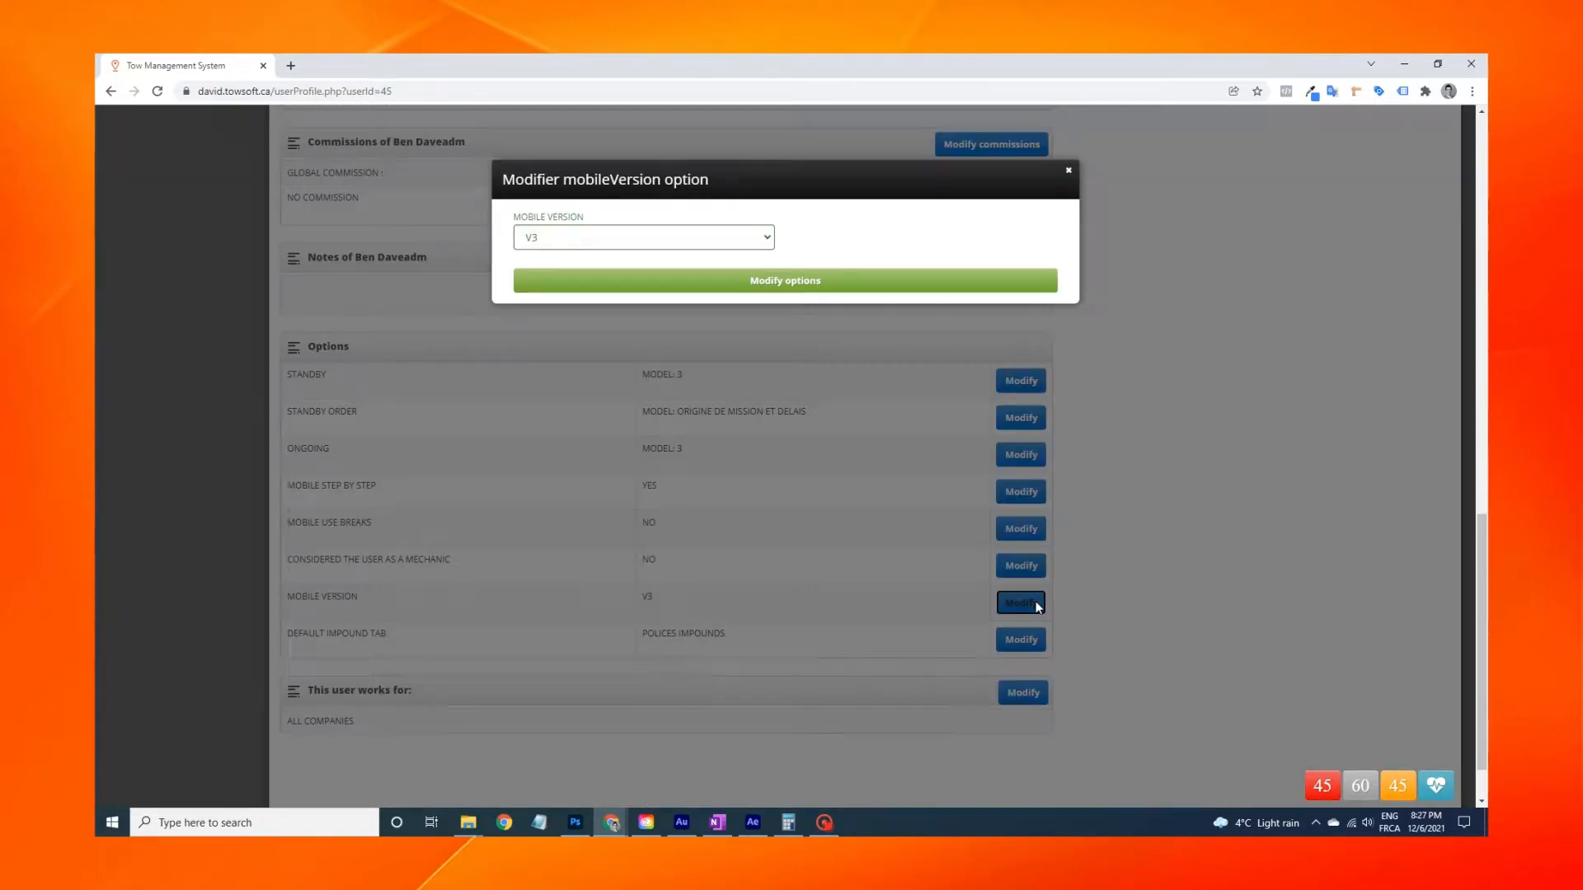
pyautogui.click(643, 237)
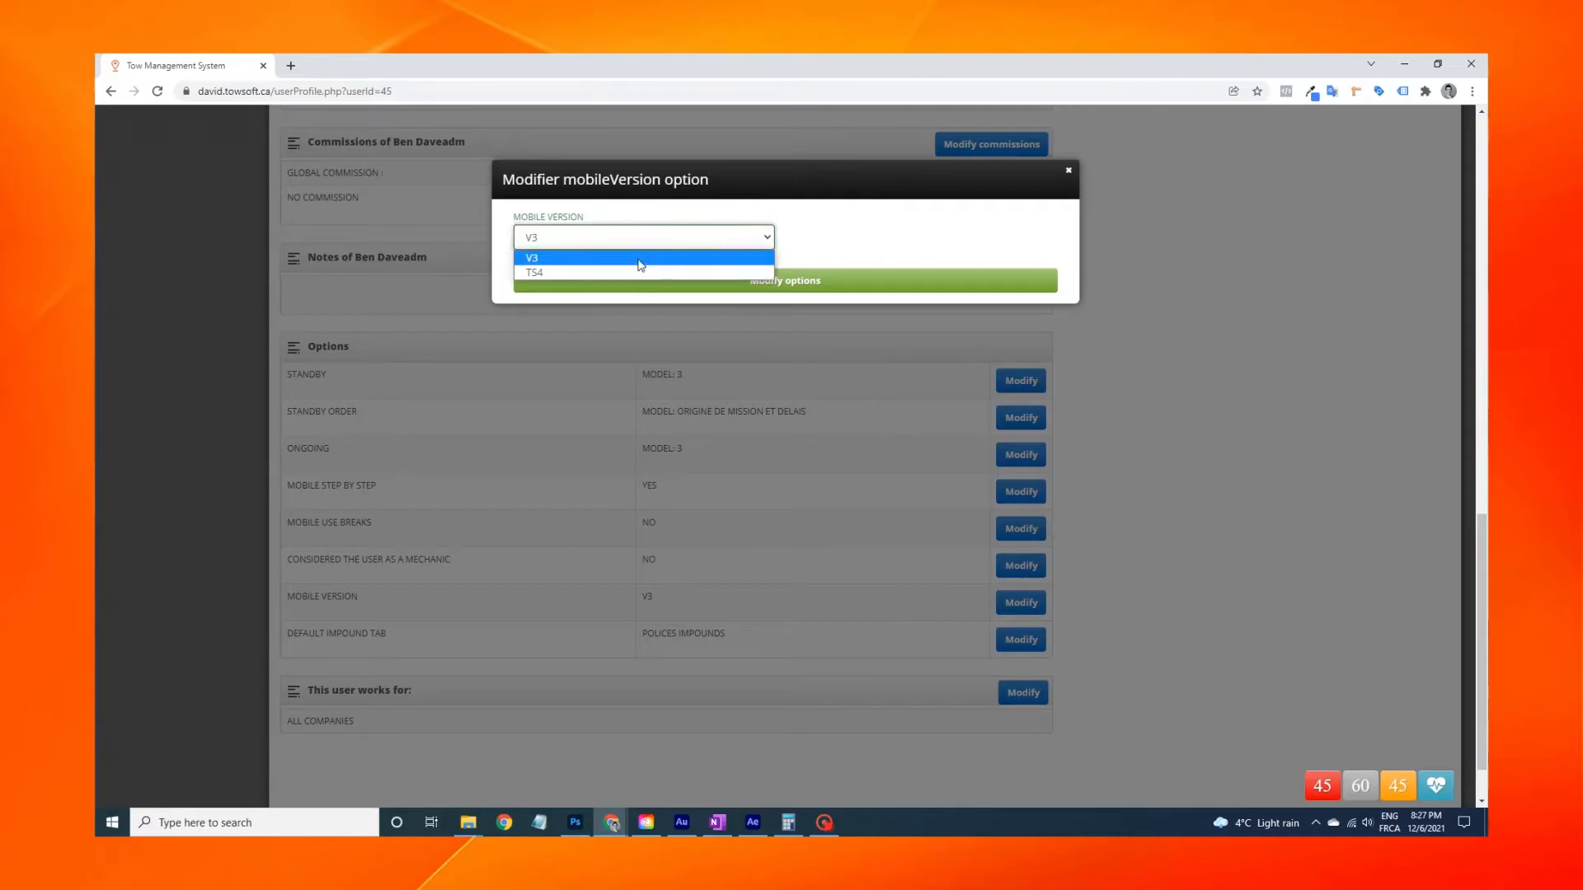
pyautogui.click(534, 273)
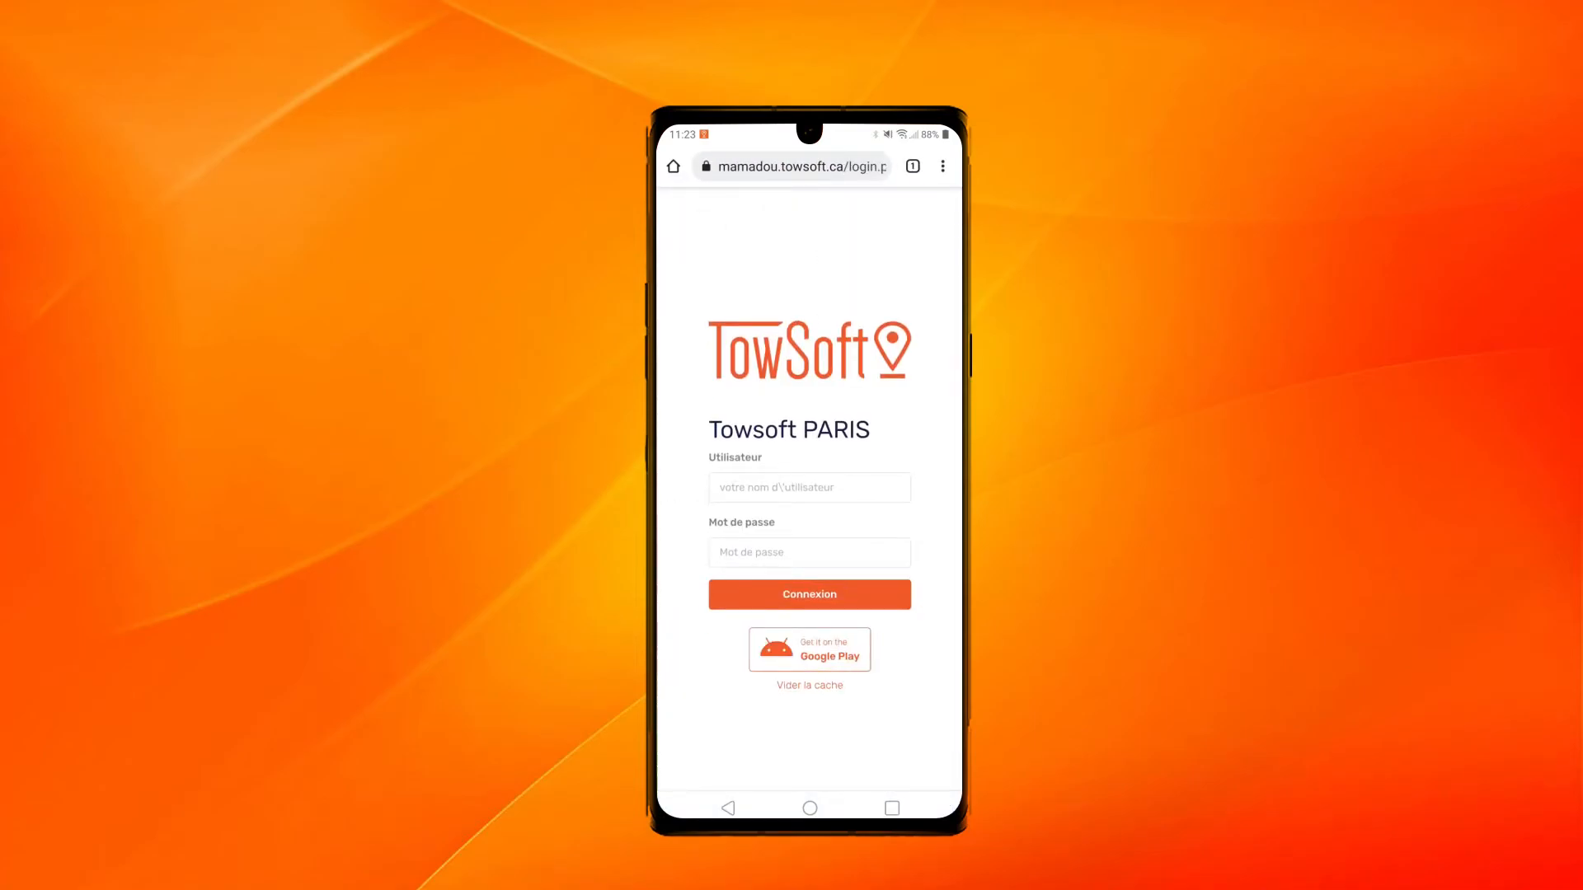
# Step: Log in on the phone using the saved driver account from Choose an account
pyautogui.click(808, 488)
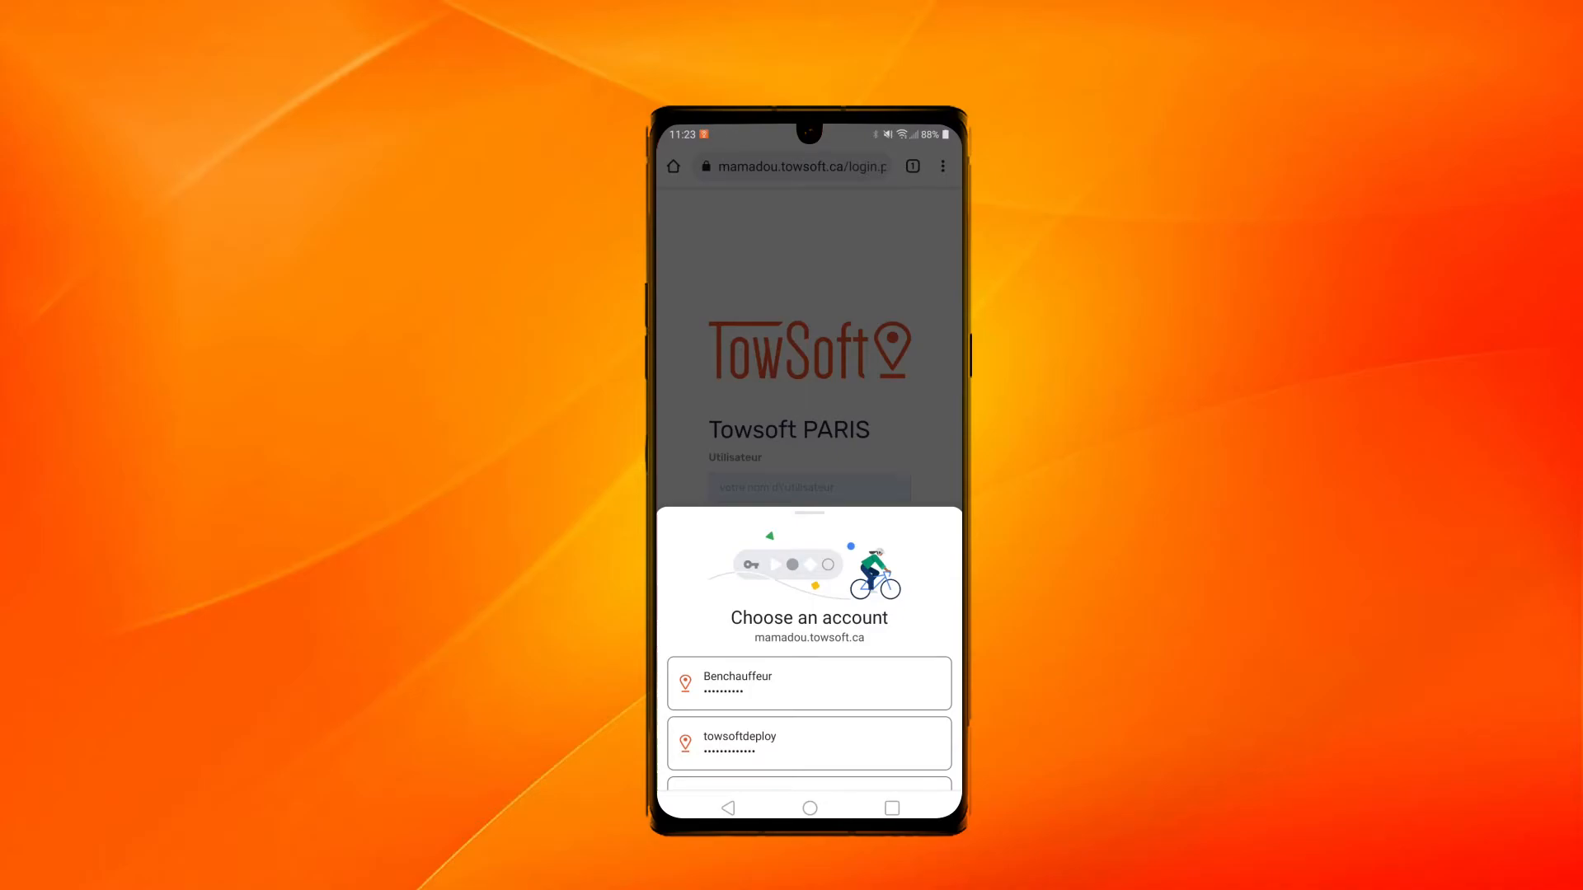
pyautogui.click(809, 683)
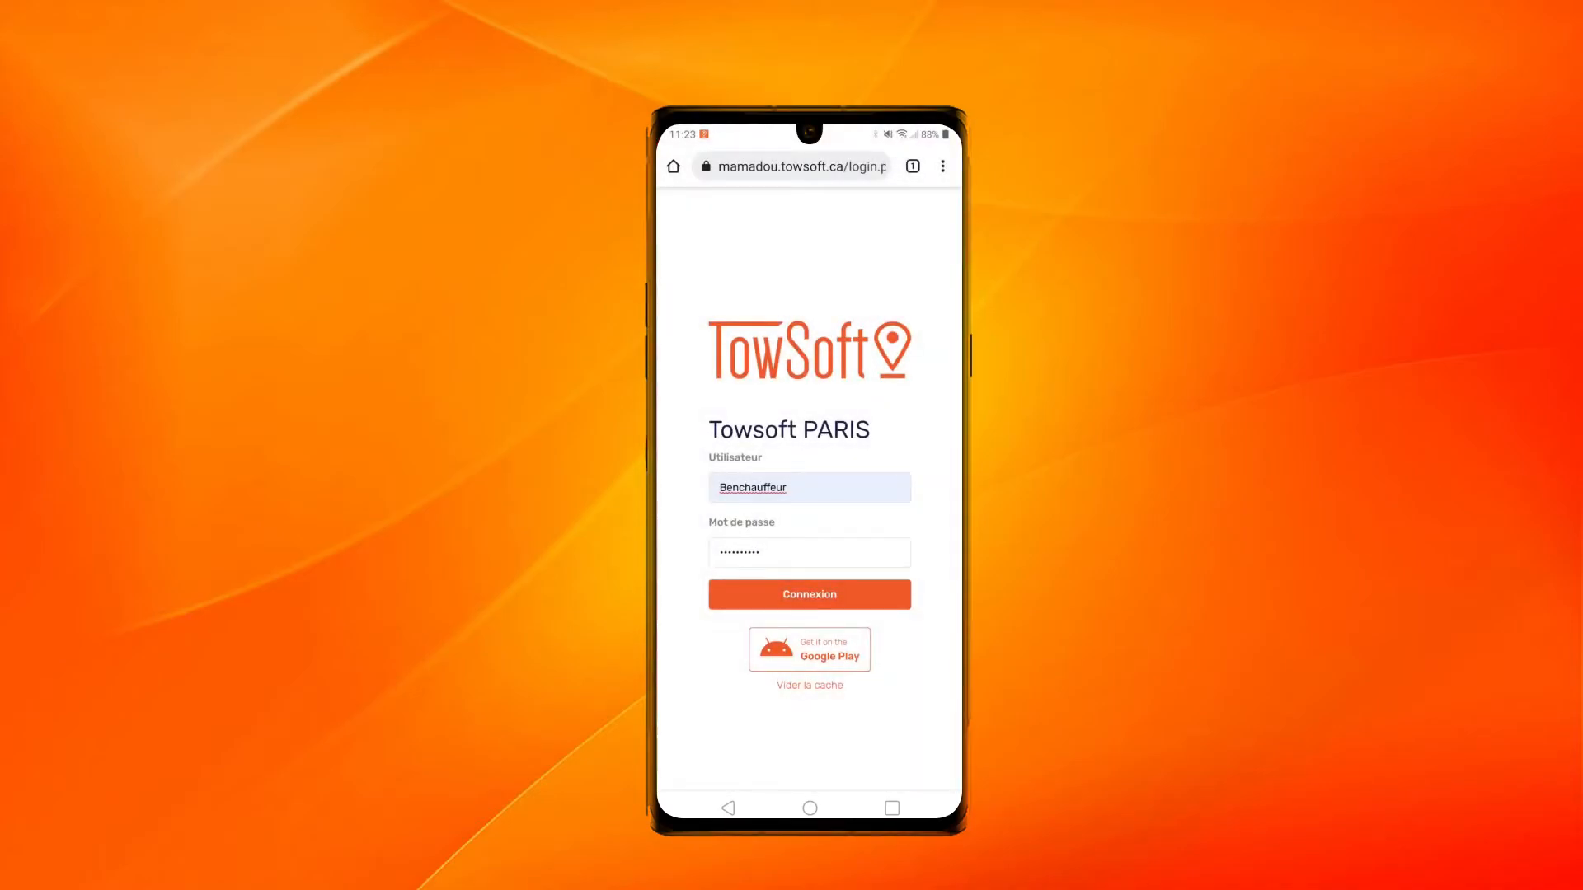
pyautogui.click(809, 594)
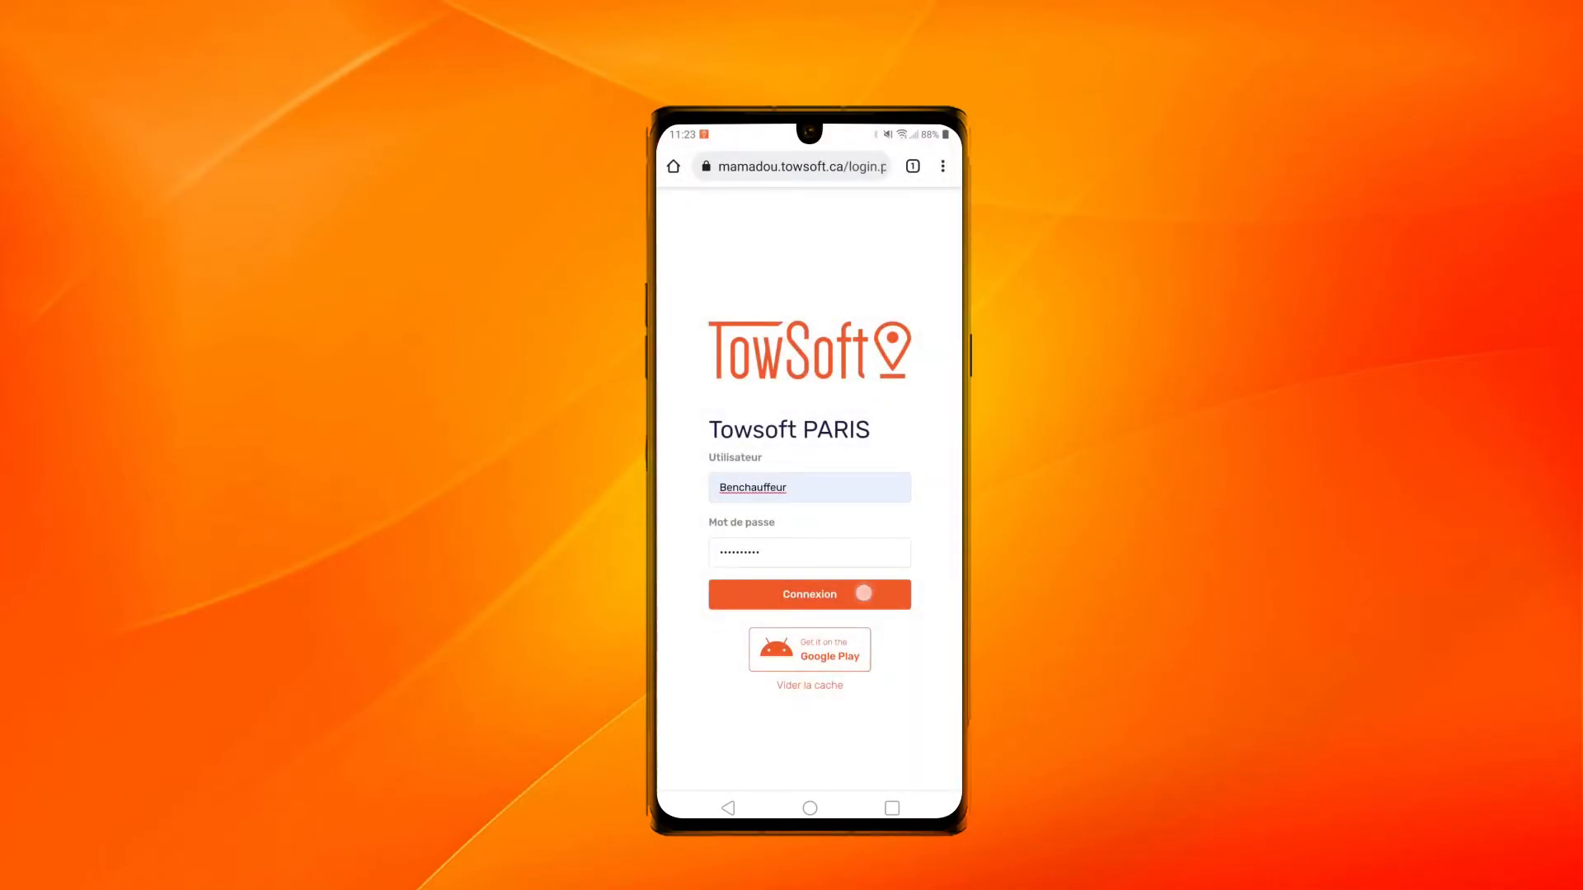
pyautogui.click(809, 593)
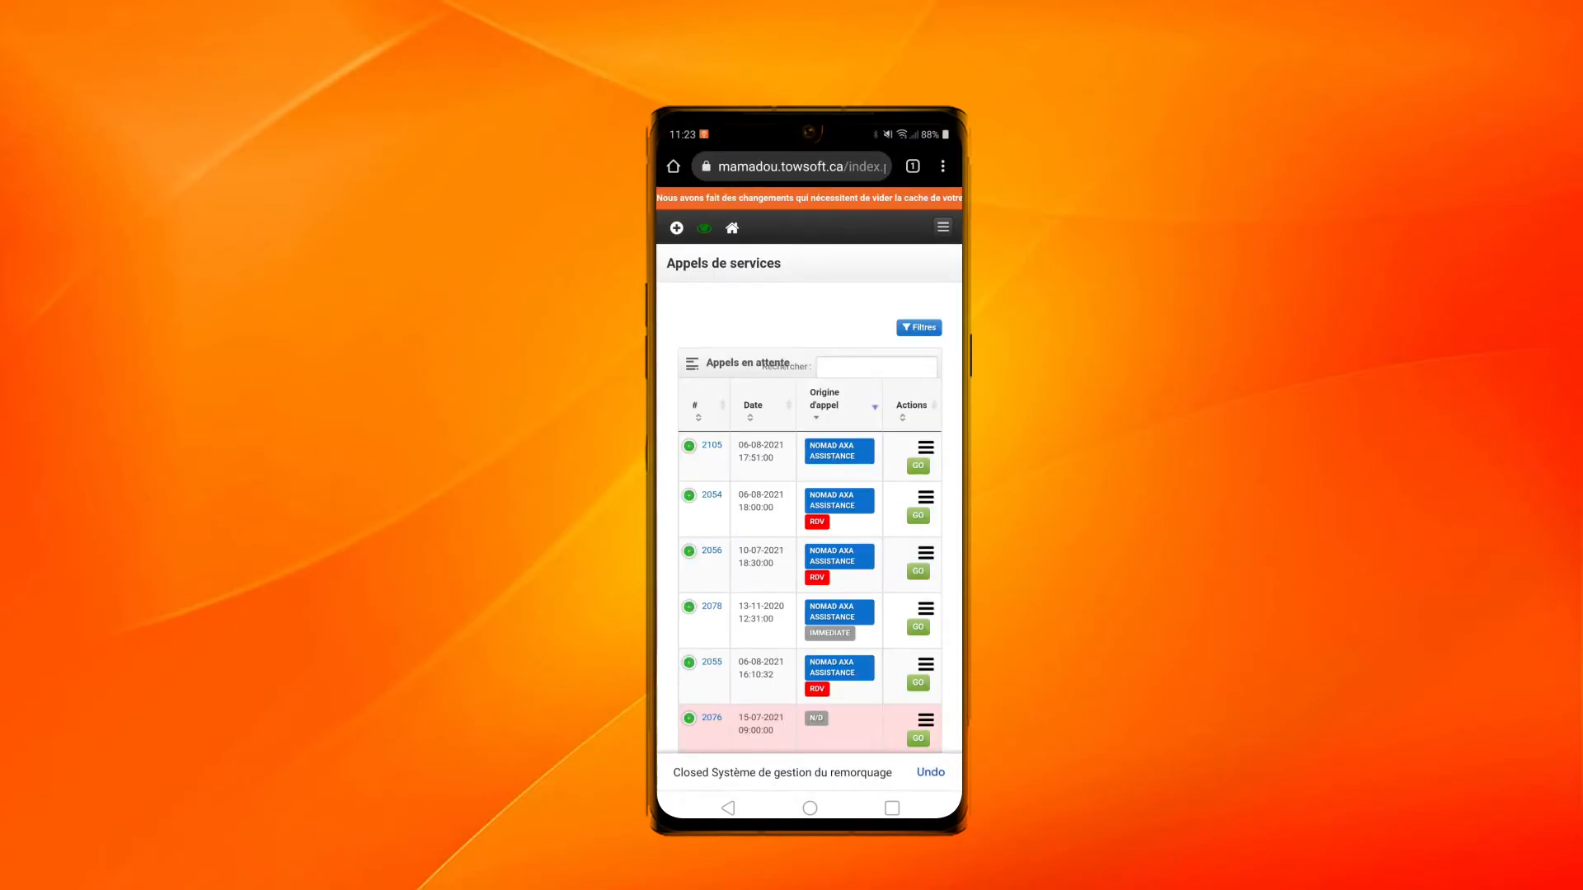
# Step: Copy the Identifiant application from the footer, dismiss the alert, and go home
pyautogui.scroll(-3)
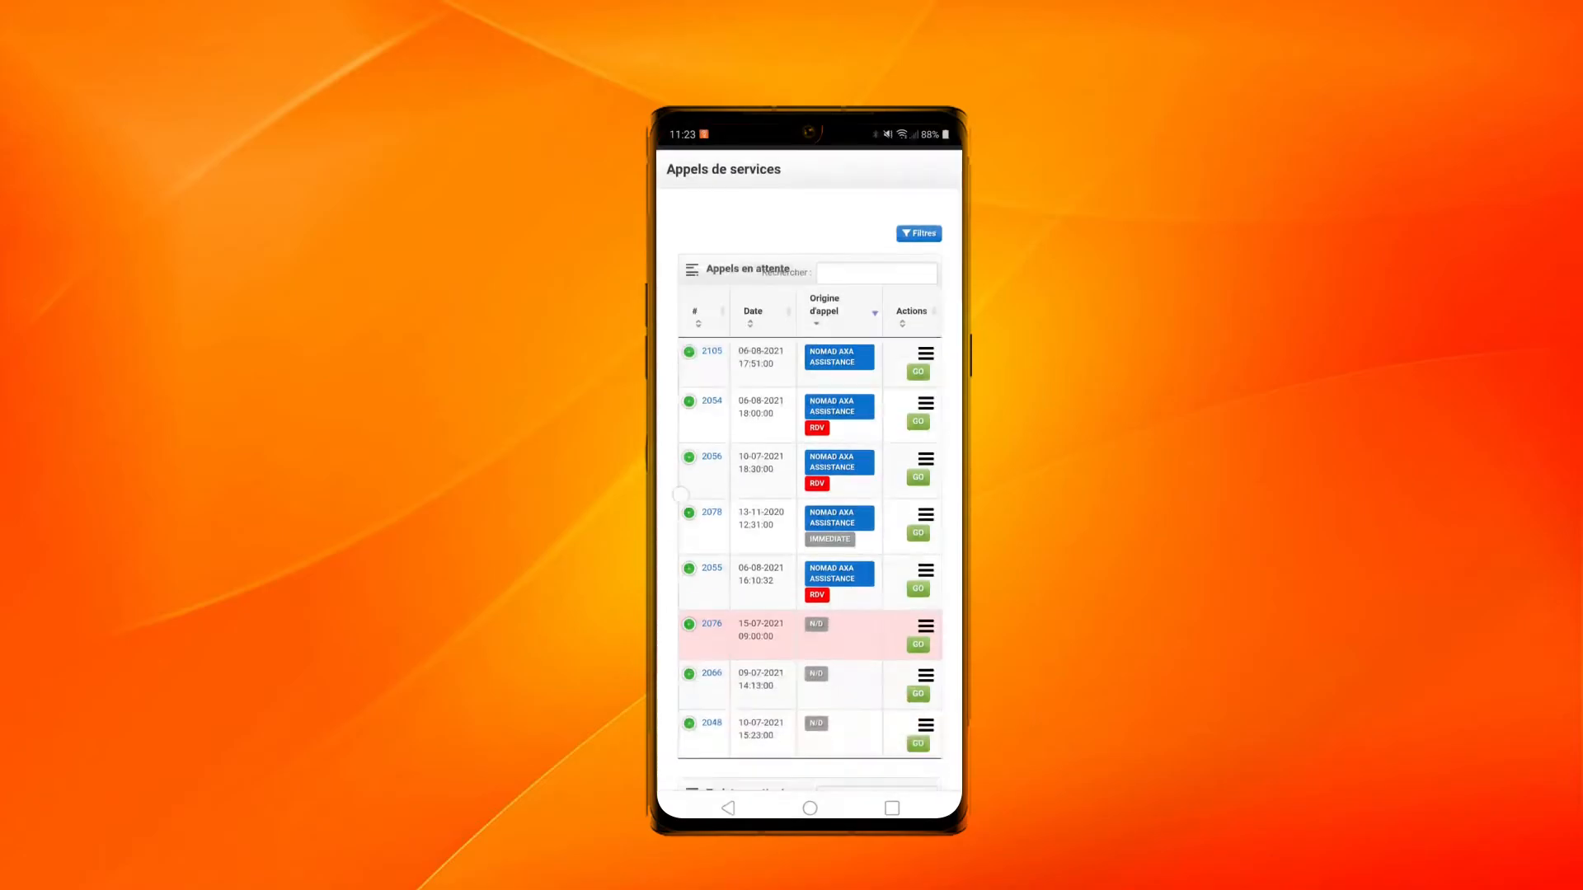
pyautogui.scroll(-3)
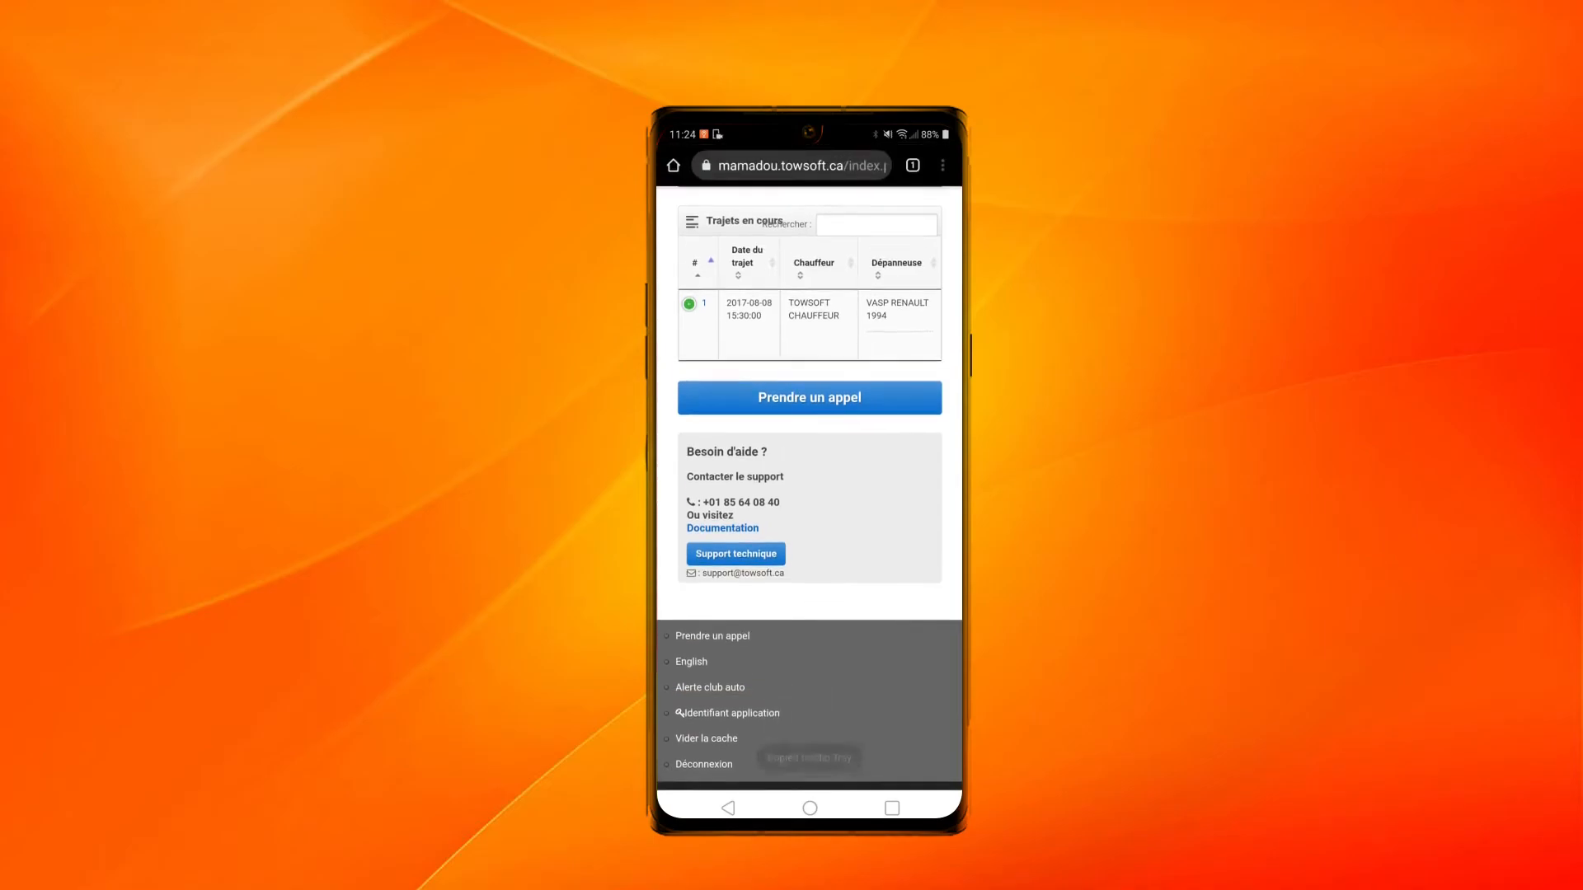
pyautogui.click(732, 712)
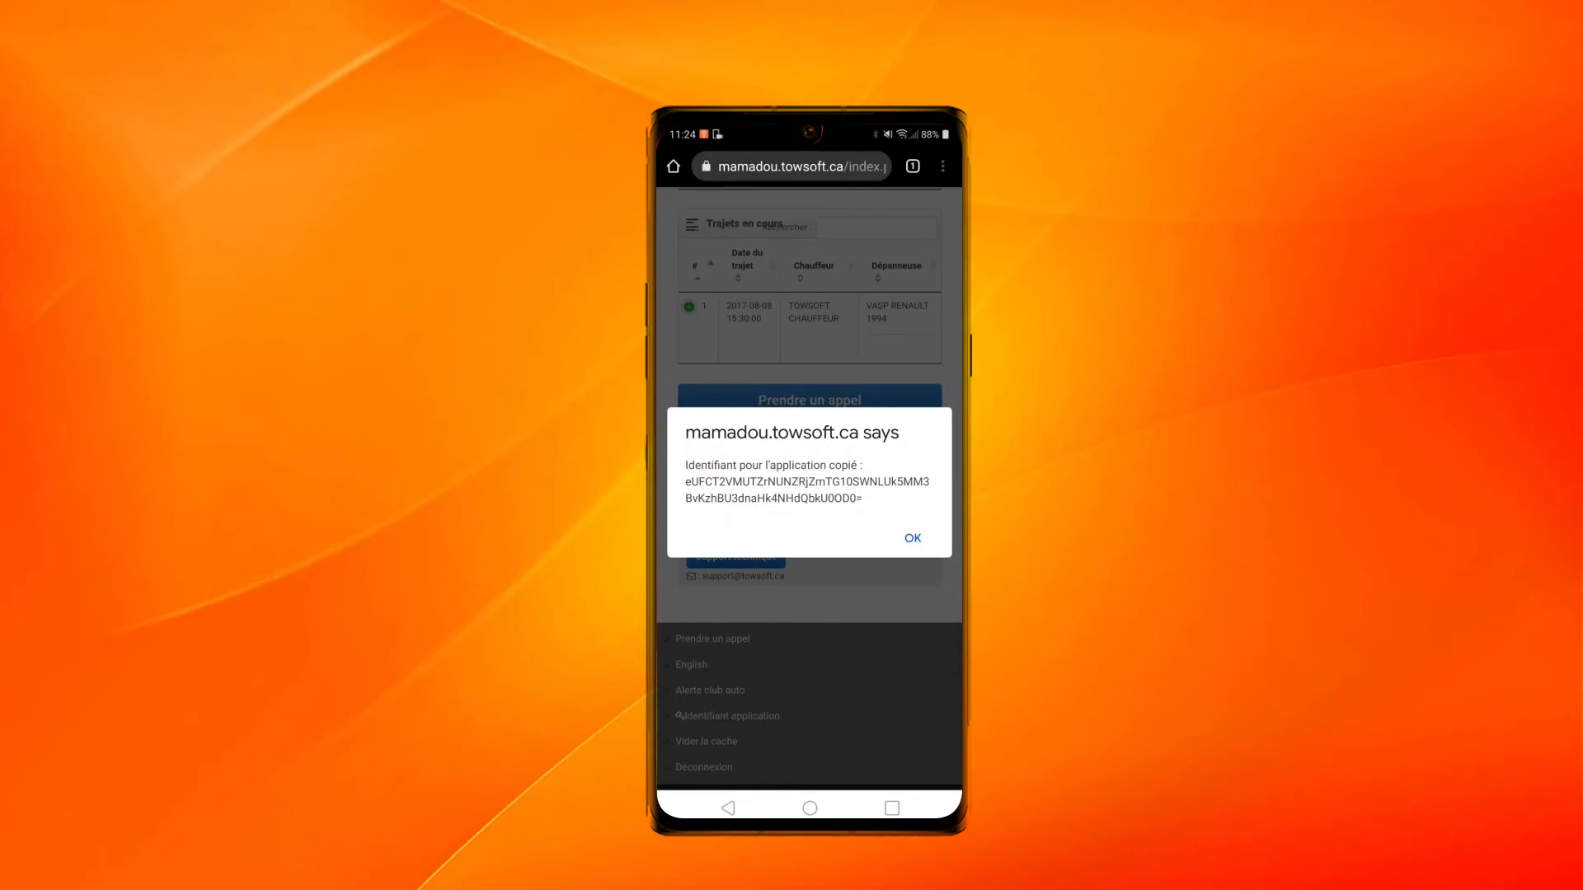
pyautogui.click(910, 538)
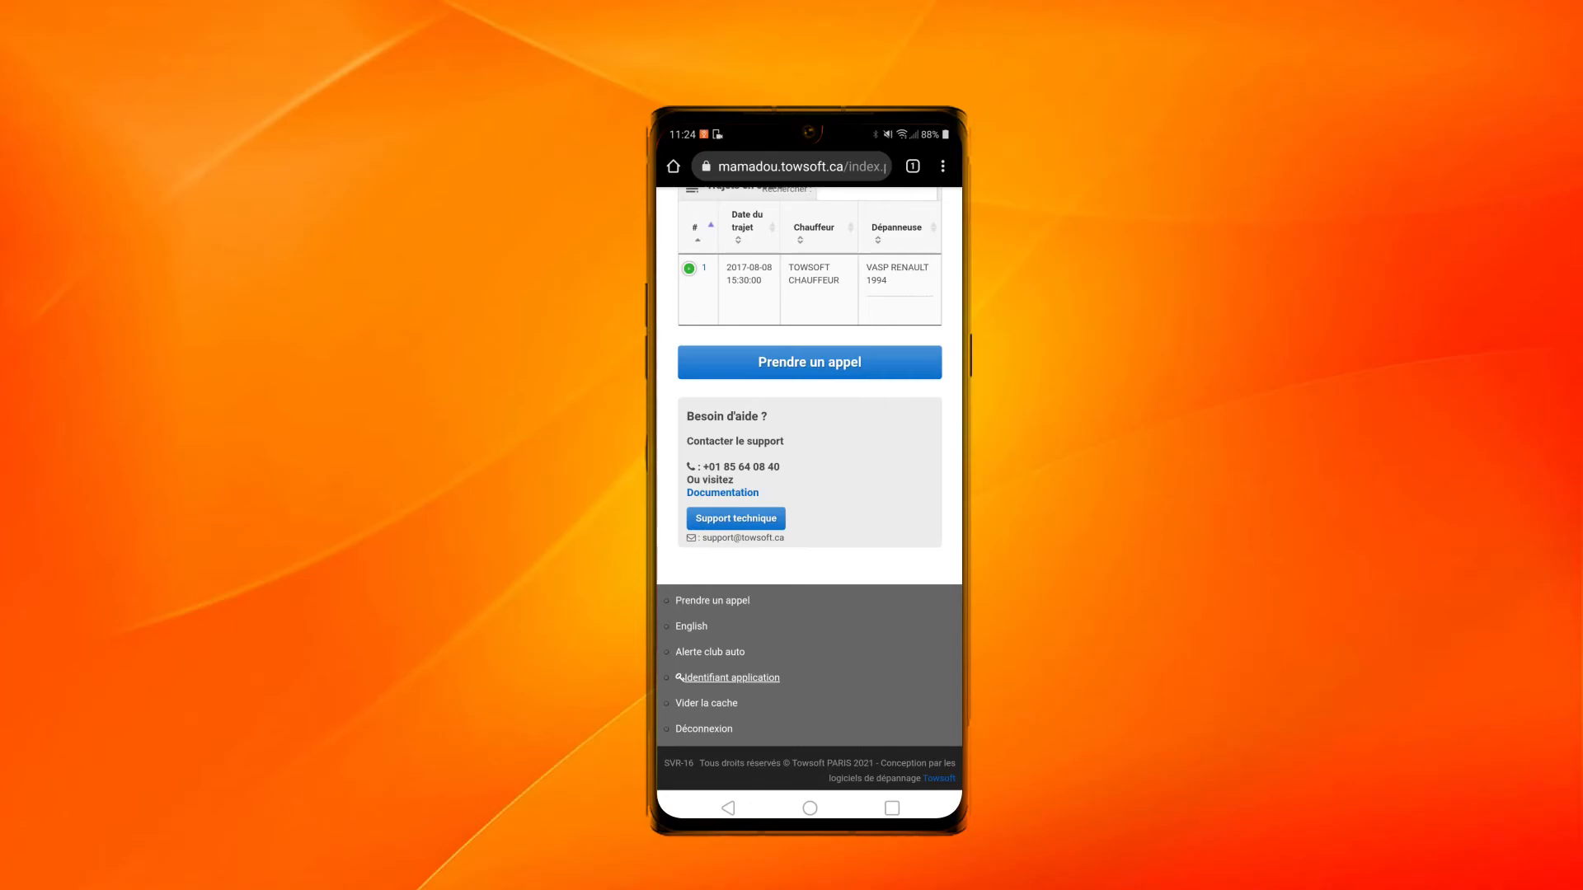
pyautogui.click(809, 808)
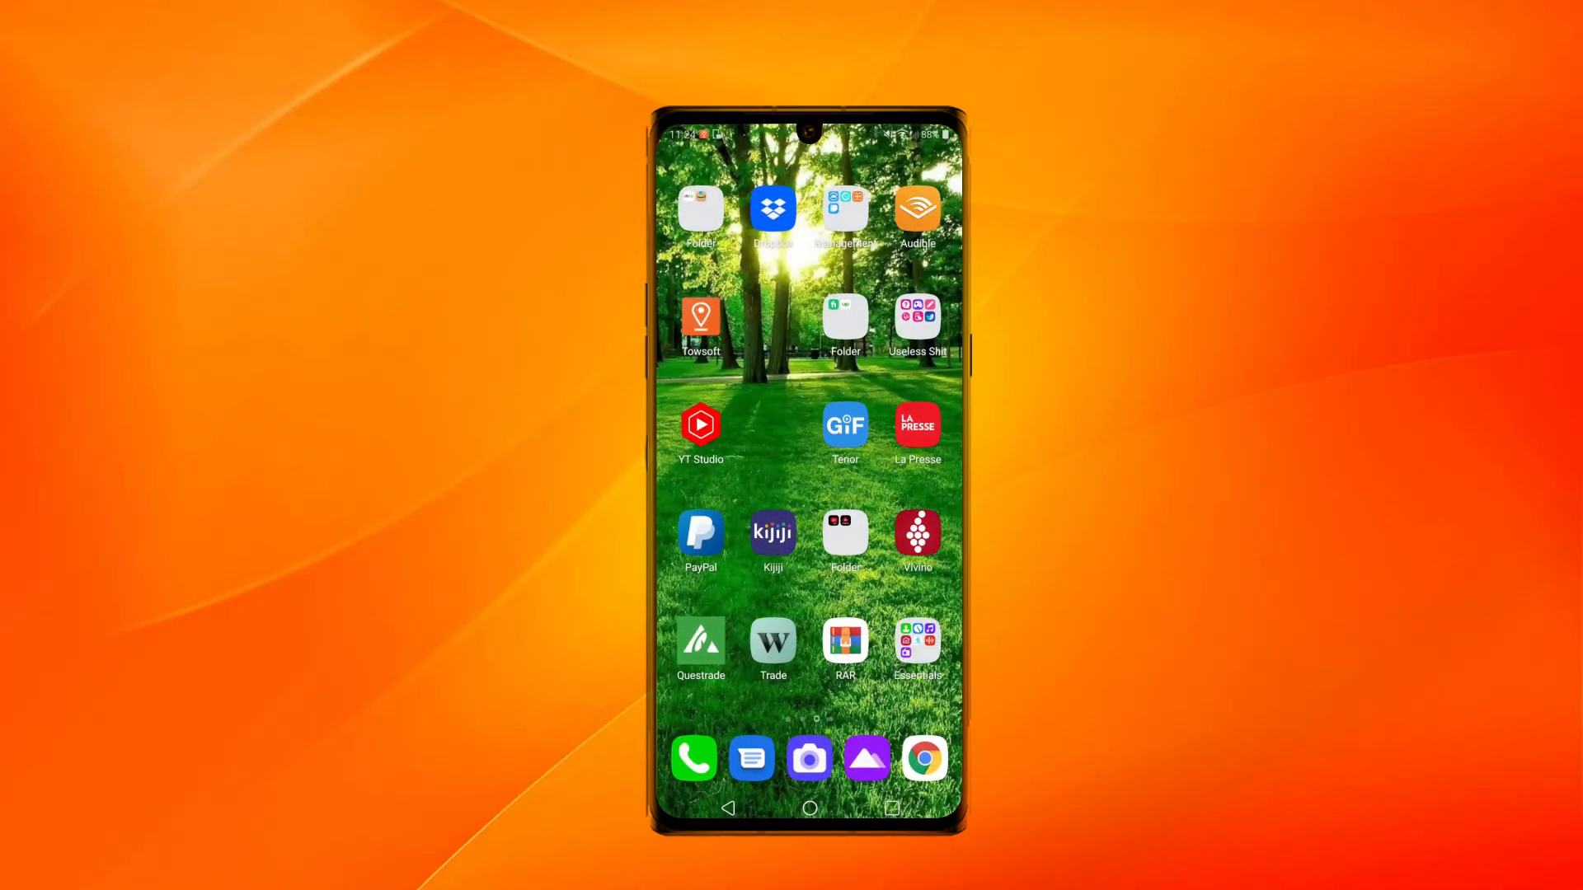
# Step: Paste the copied identifier into the TowSoft app's IDENTIFIANT field and connect
pyautogui.click(701, 323)
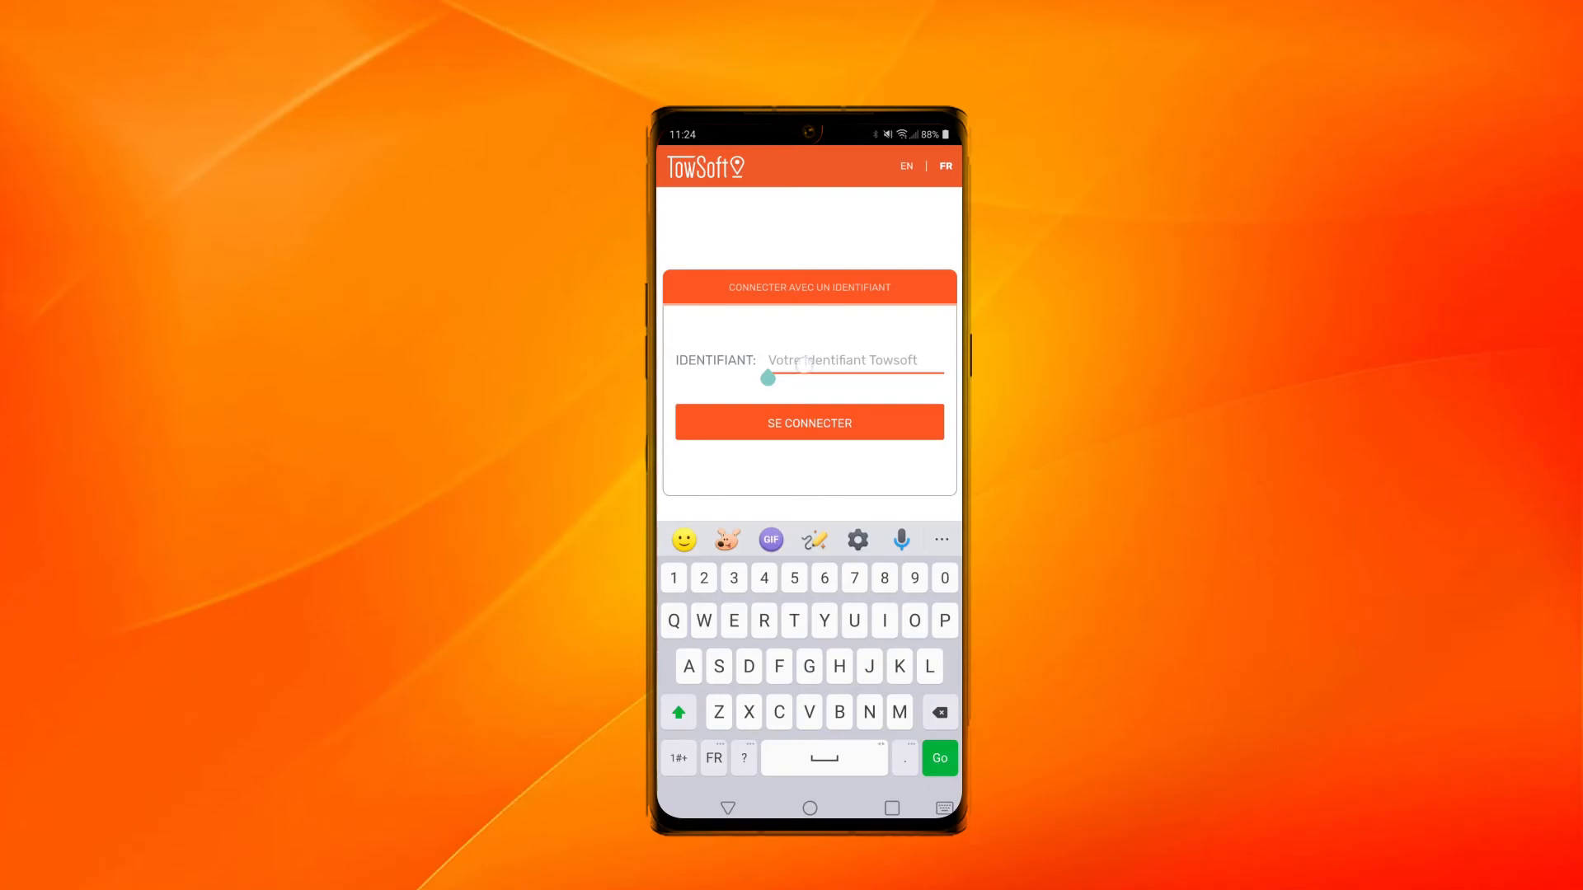
pyautogui.click(808, 364)
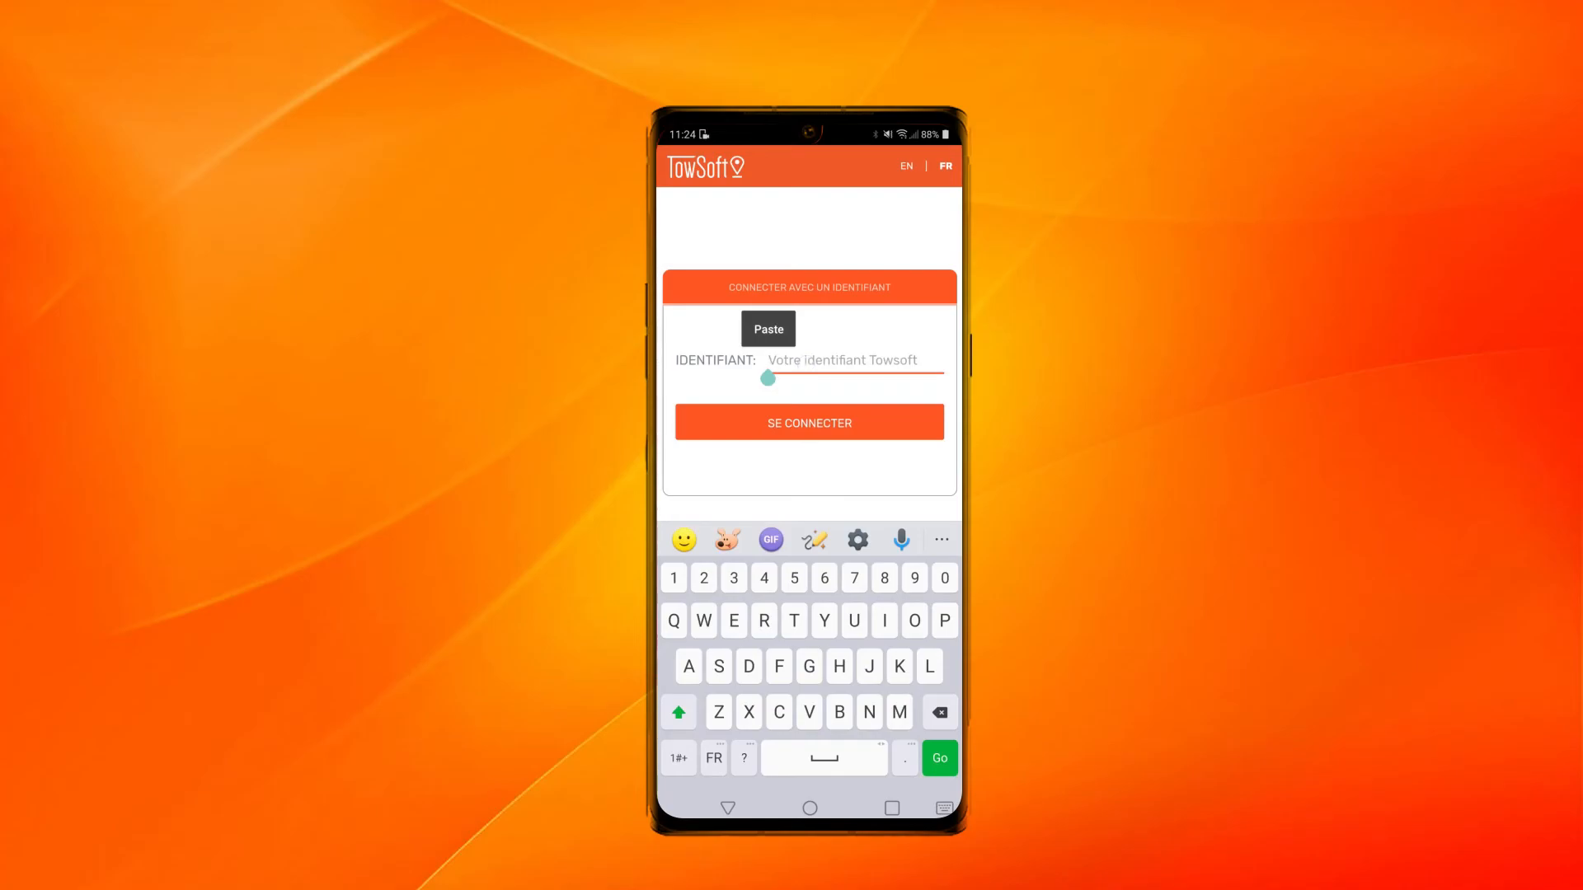
pyautogui.click(768, 329)
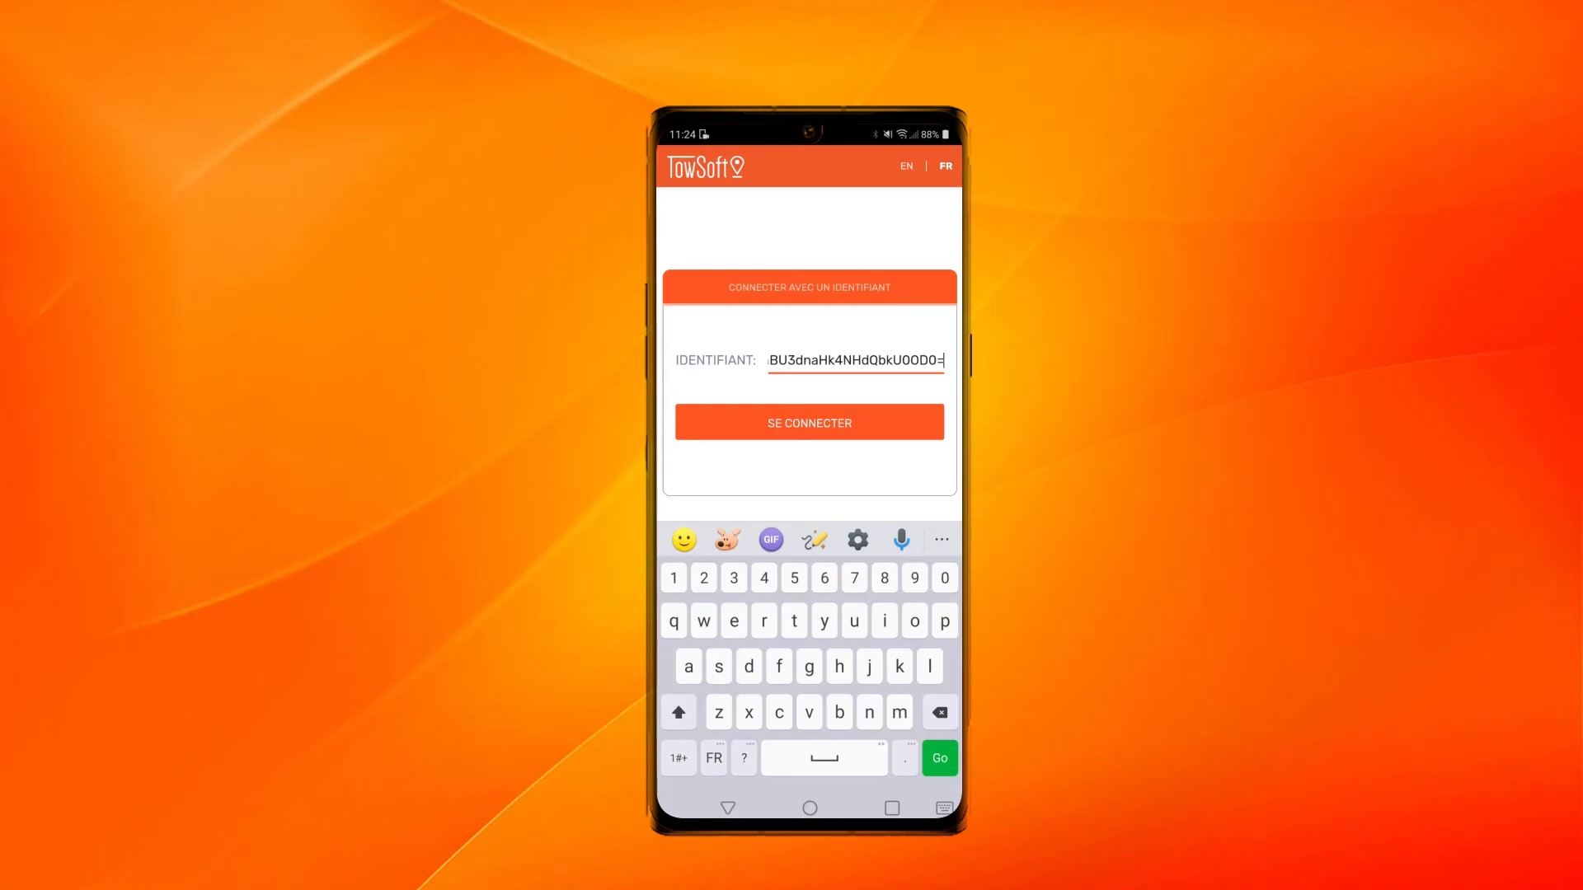
pyautogui.click(809, 423)
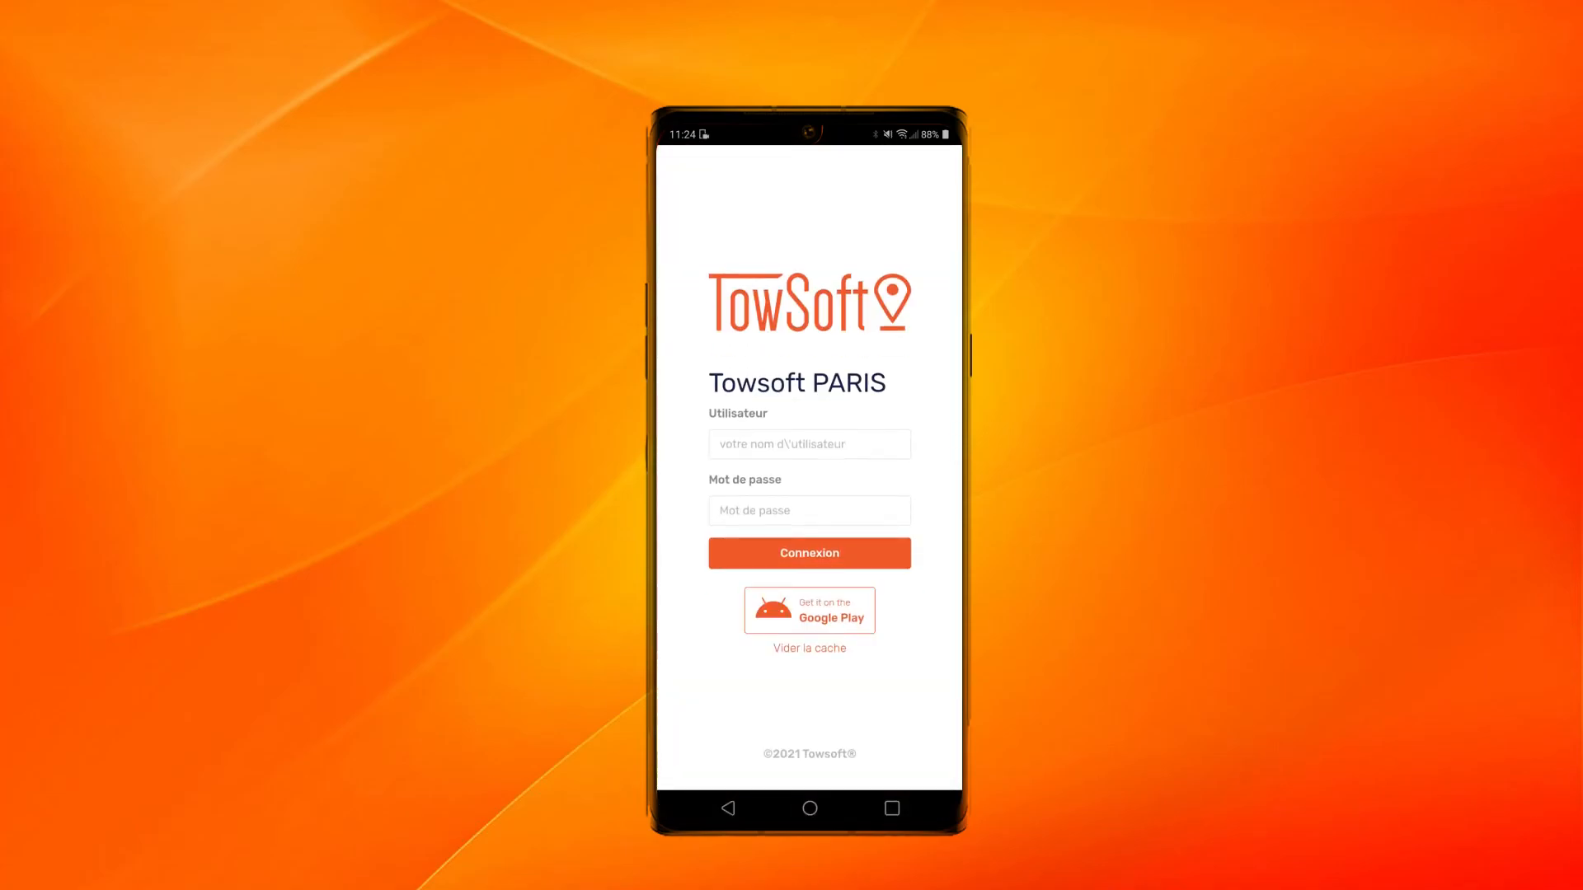
# Step: Enter username 'benchauffeur' and start typing the password
pyautogui.write('benchauffeur')
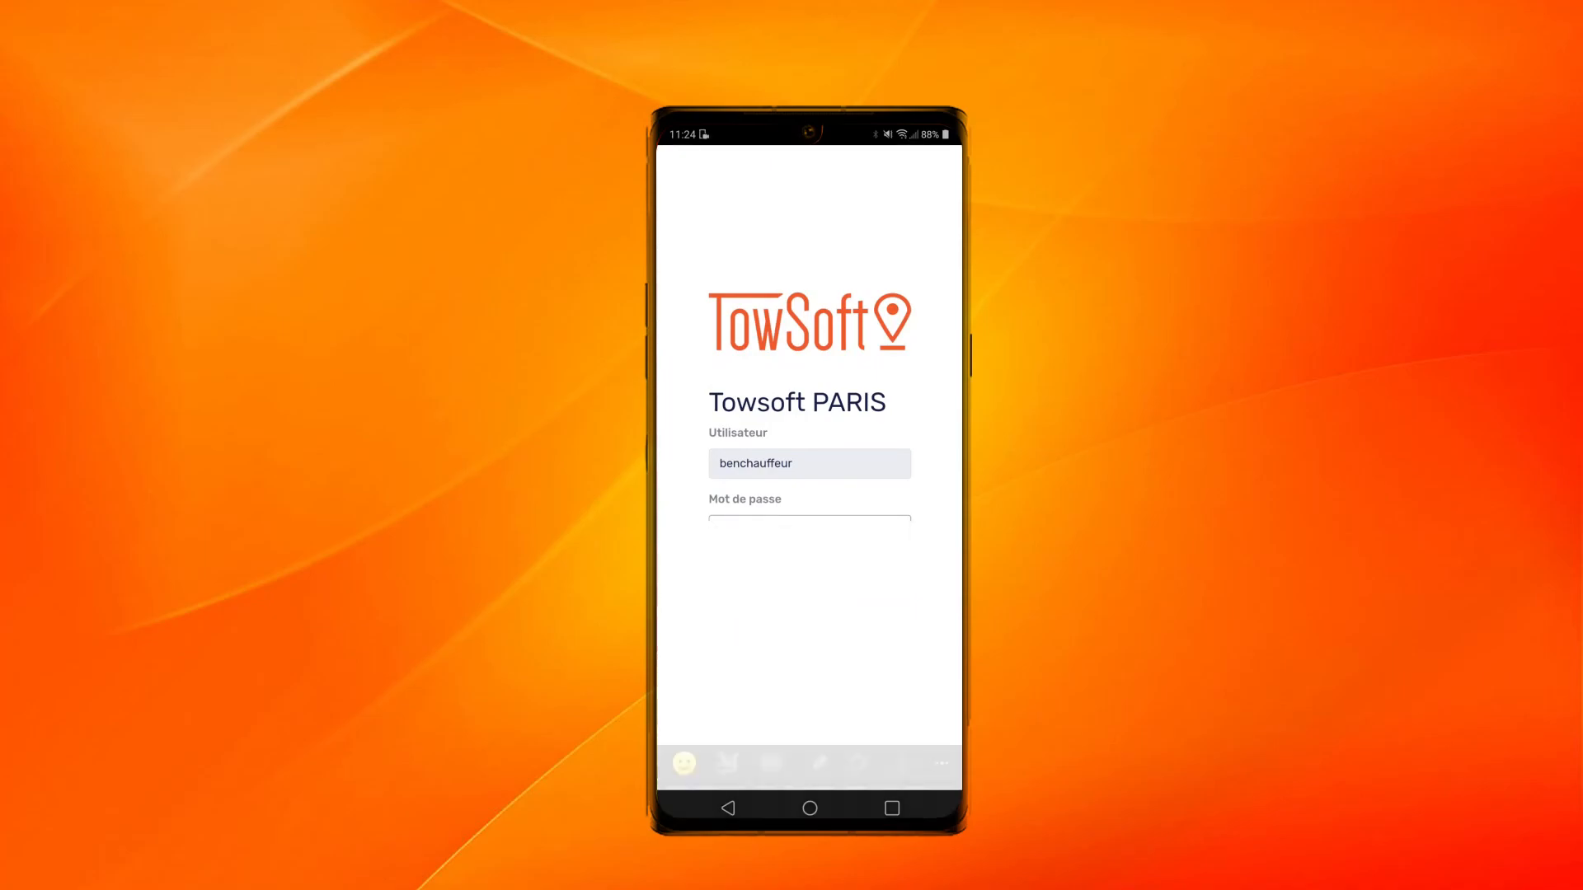
pyautogui.write('s')
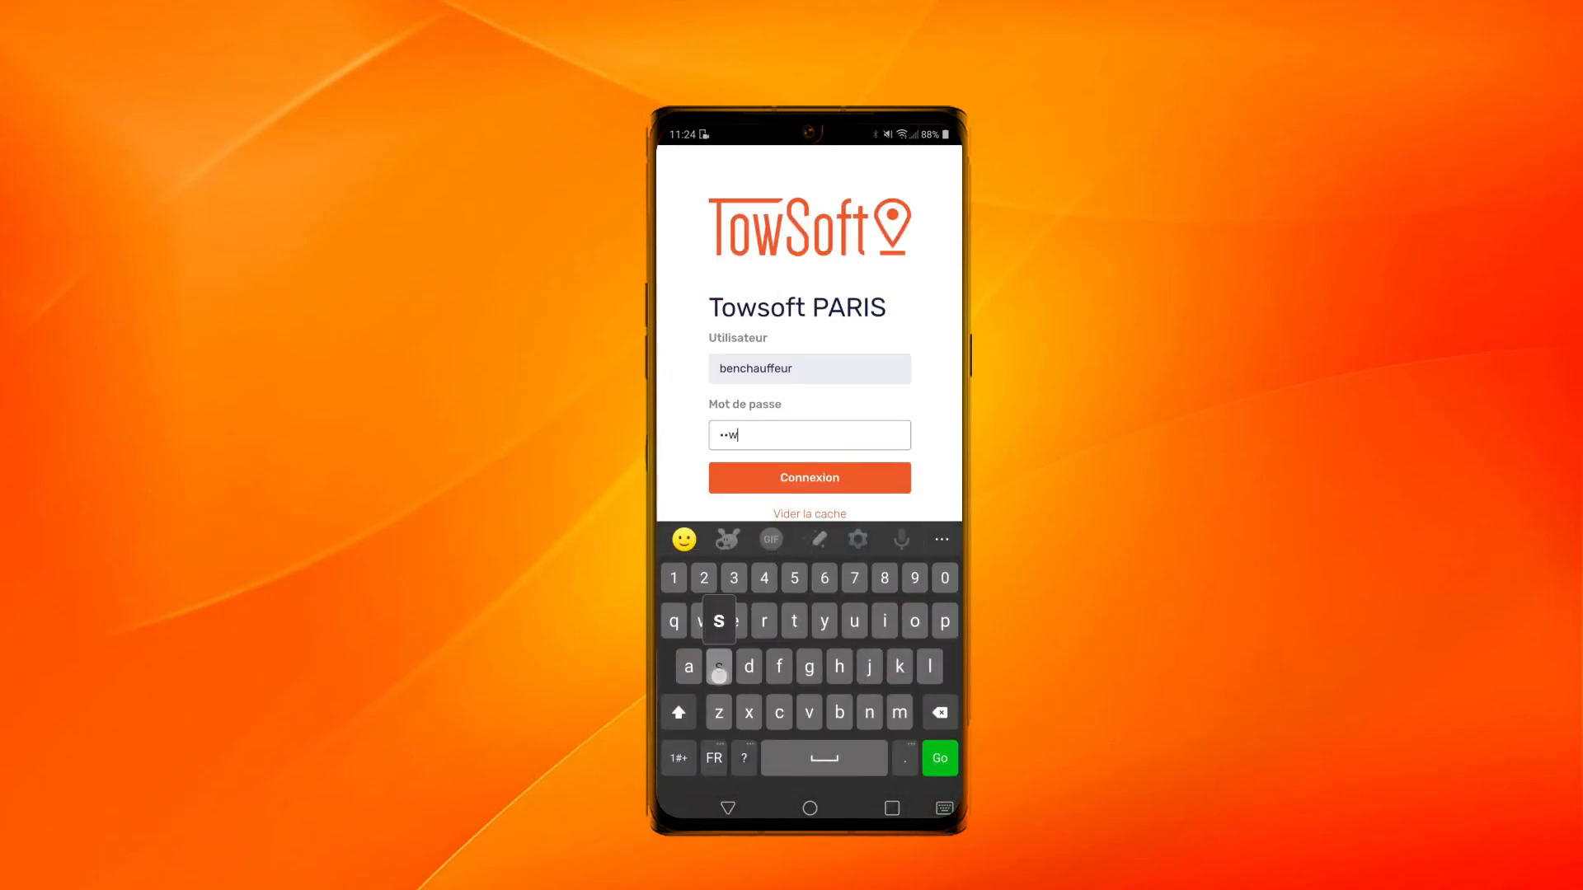